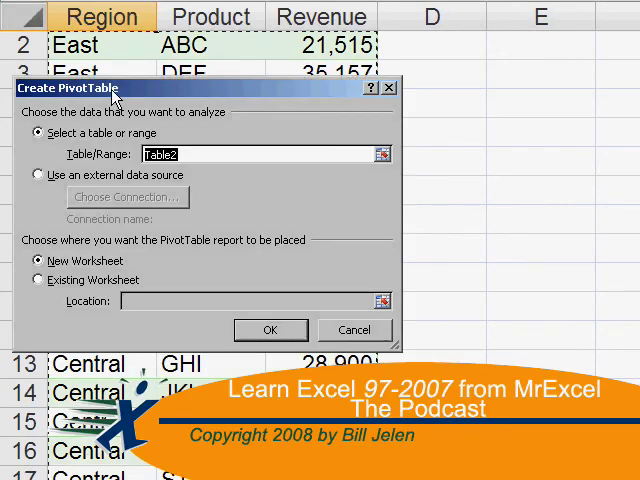
Step: View the workbook's own code module from the workbook icon's context menu
{"action": "left_click", "coordinate": [270, 328]}
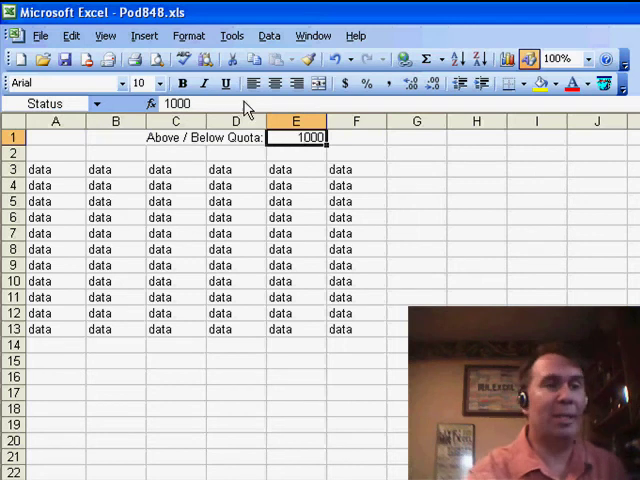
{"action": "mouse_move", "coordinate": [56, 104]}
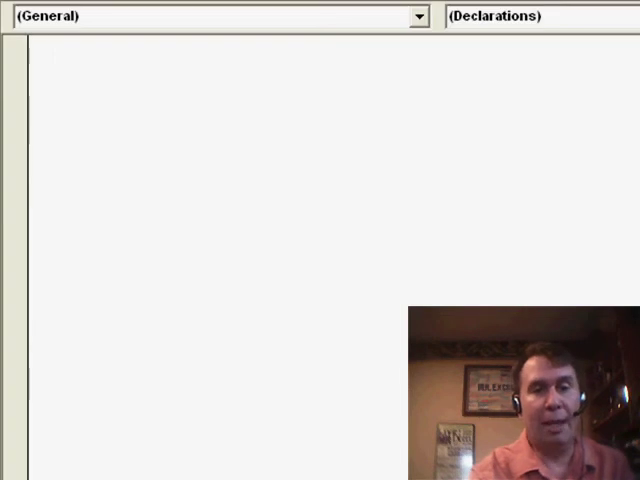
Step: Choose Workbook in the Object list to insert an empty Private Sub Workbook_Open() stub
{"action": "left_click", "coordinate": [418, 16]}
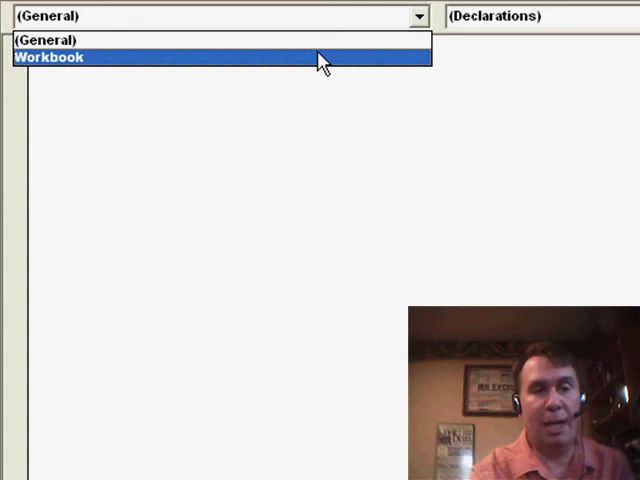
{"action": "left_click", "coordinate": [48, 56]}
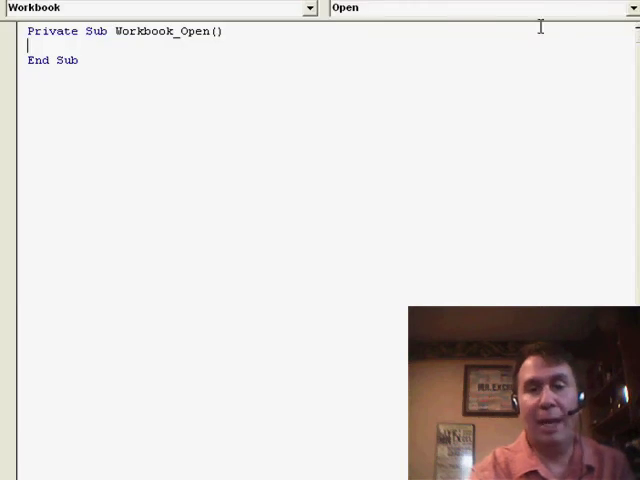
{"action": "left_click", "coordinate": [630, 8]}
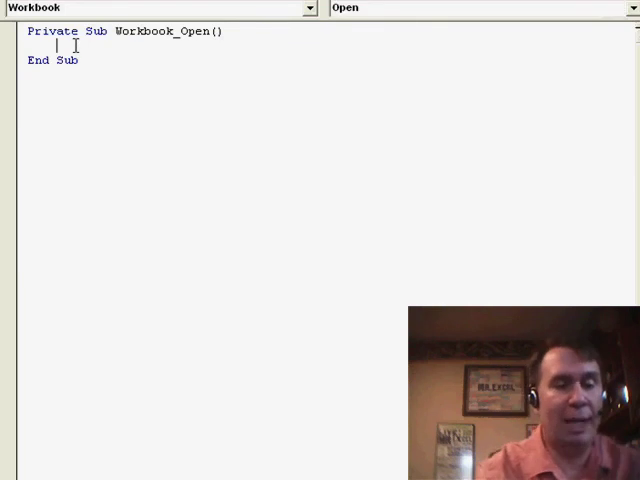
Step: Write If Range("Status").Value > 0 Then with Application.Speech.Speak "You are currently meetin quota"
{"action": "type", "text": "if range(\"Status\").v"}
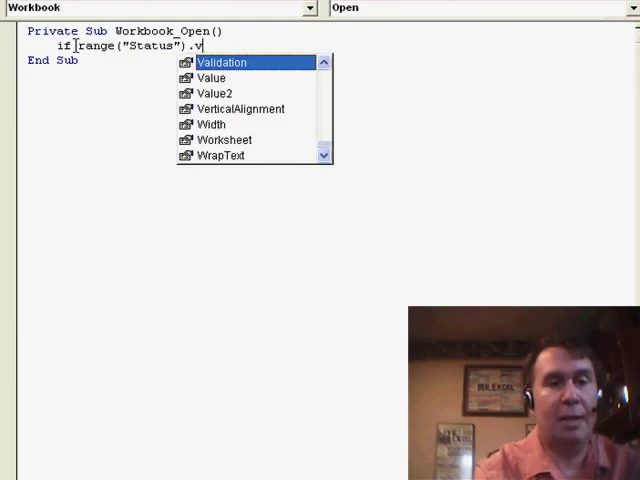
{"action": "type", "text": "alue > 0 then"}
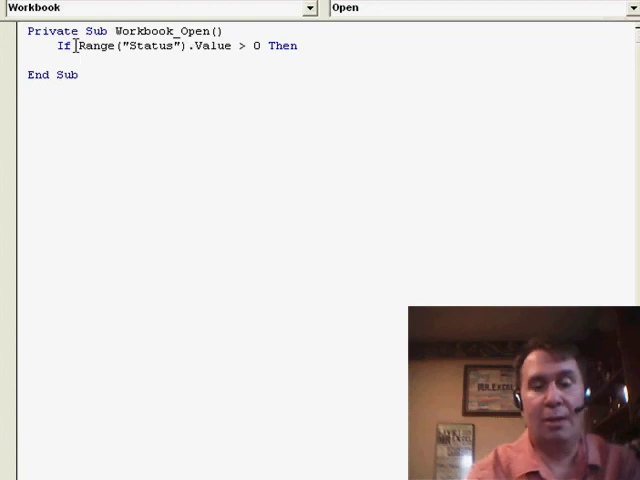
{"action": "type", "text": "application"}
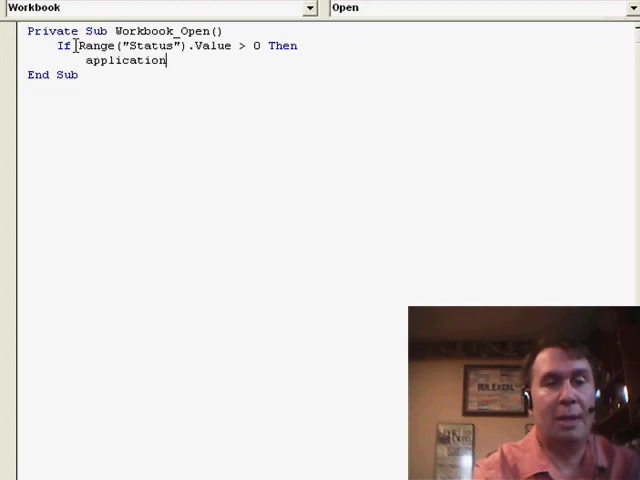
{"action": "type", "text": ".Speech"}
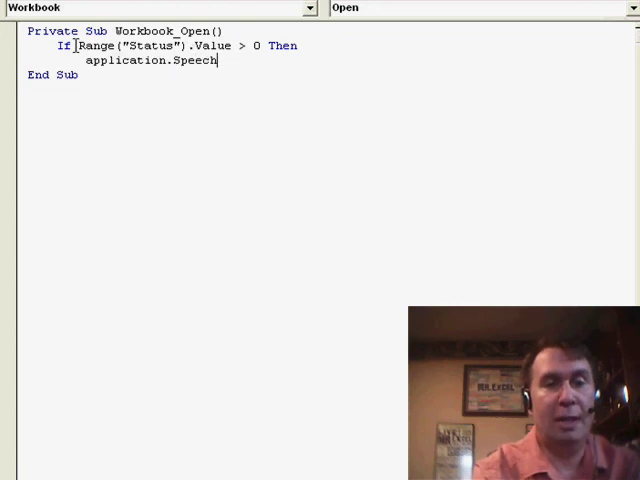
{"action": "type", "text": ".Speak"}
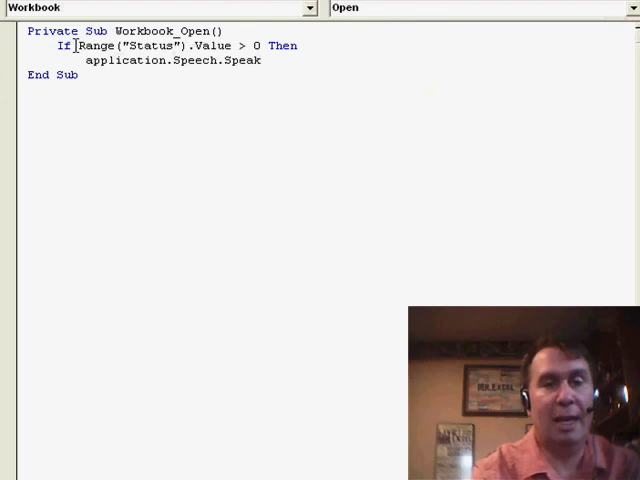
{"action": "type", "text": "\""}
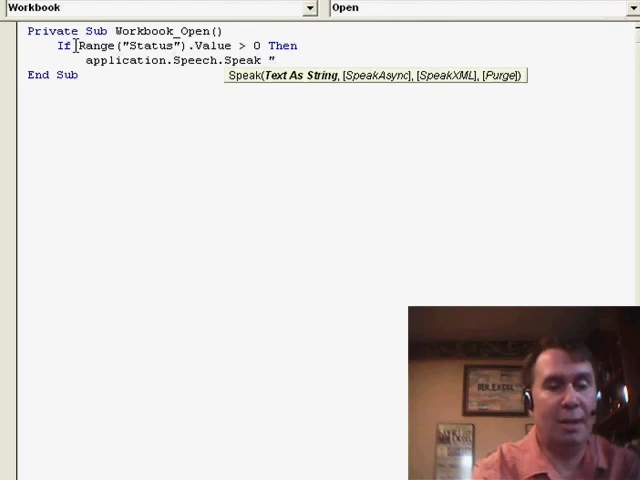
{"action": "type", "text": "Your"}
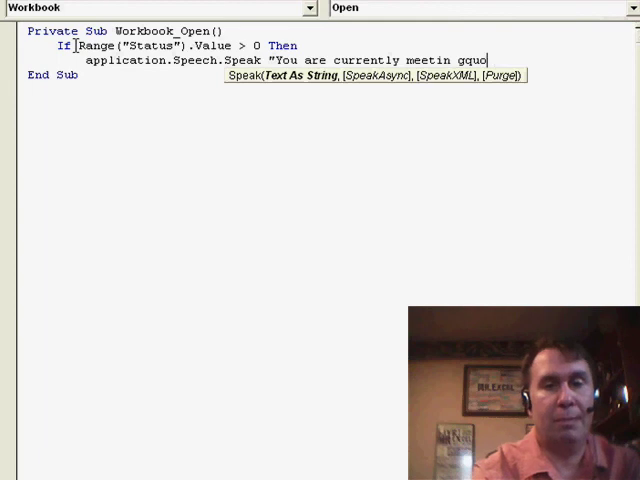
{"action": "type", "text": "uota\""}
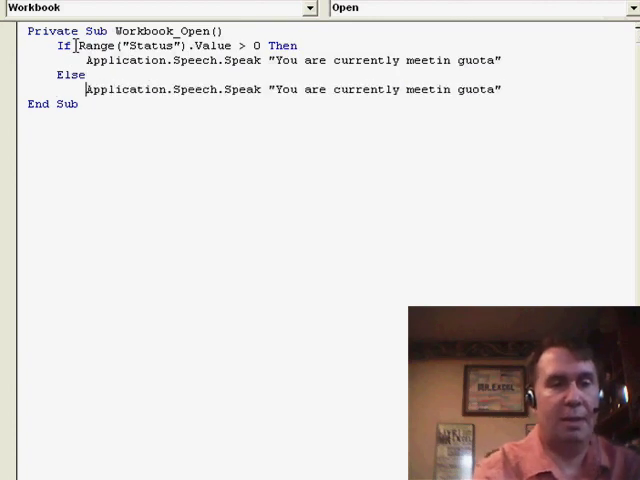
Step: Edit the Else branch Speak line to "You are currently below quota" and close with End If
{"action": "key", "text": "BackSpace"}
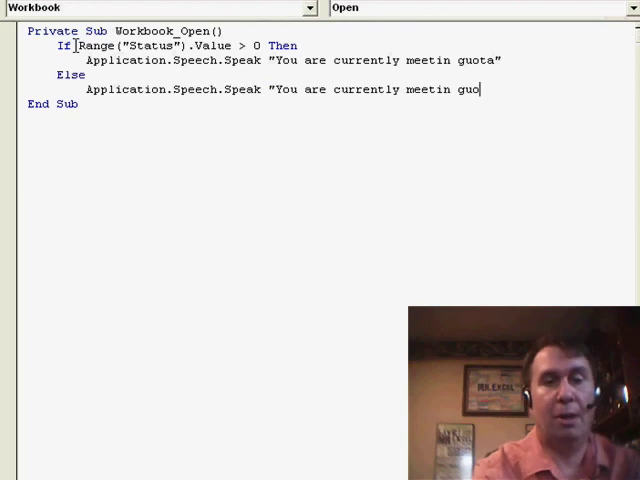
{"action": "key", "text": "BackSpace"}
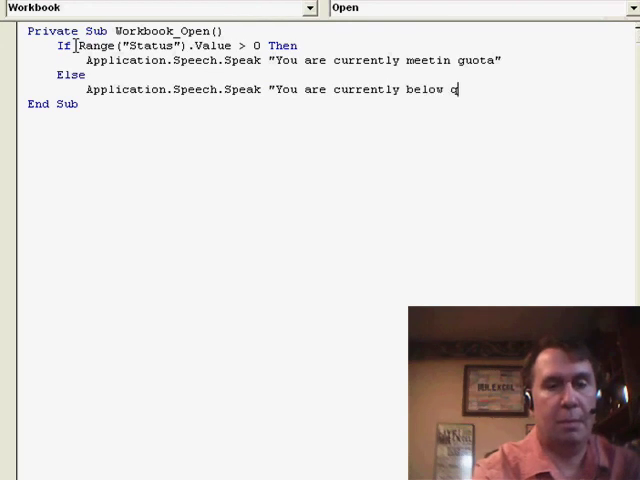
{"action": "type", "text": "uota\""}
{"action": "type", "text": "End If"}
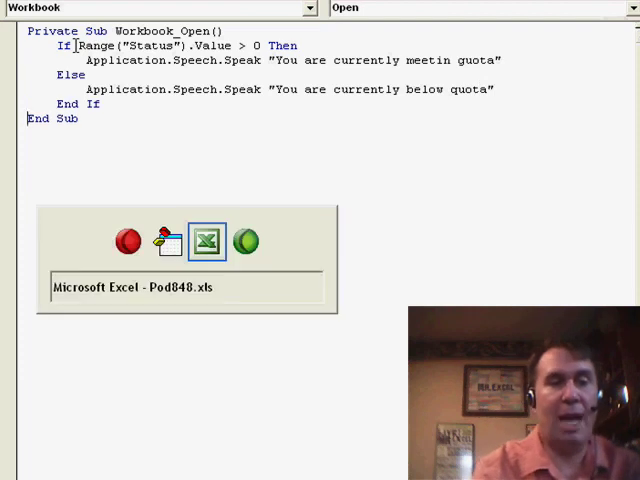
Step: Return to Excel and enable macros when reopening Pod848.xls
{"action": "left_click", "coordinate": [208, 240]}
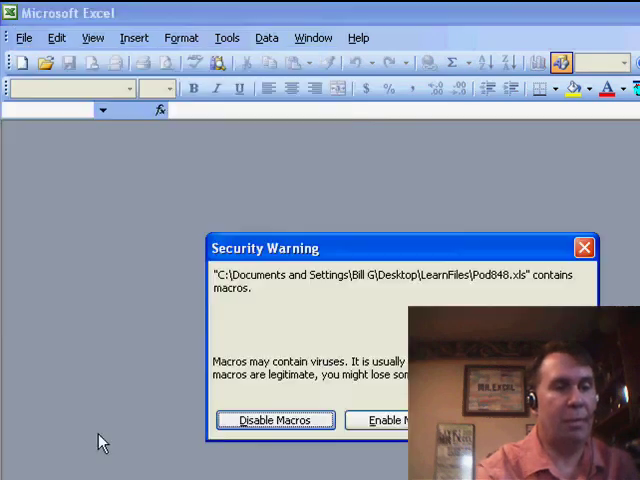
{"action": "left_click", "coordinate": [384, 420]}
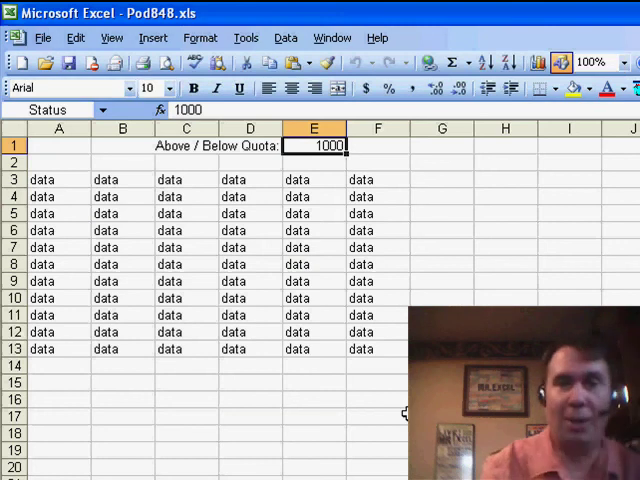
Step: Enter -1000 in the Status cell, close the workbook and reopen Pod848.xls from recent files
{"action": "type", "text": "-100"}
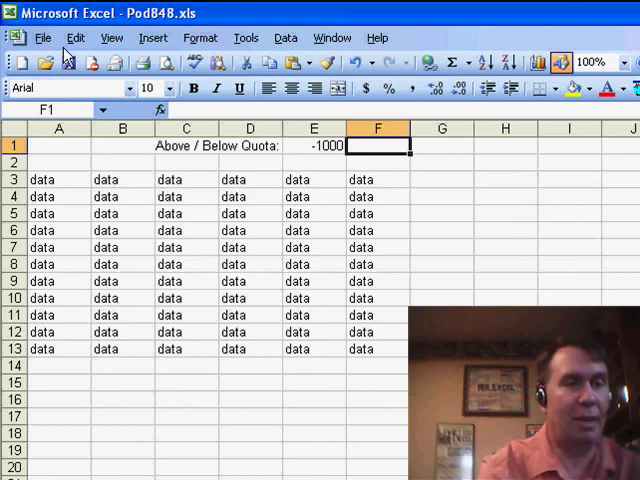
{"action": "left_click", "coordinate": [42, 36]}
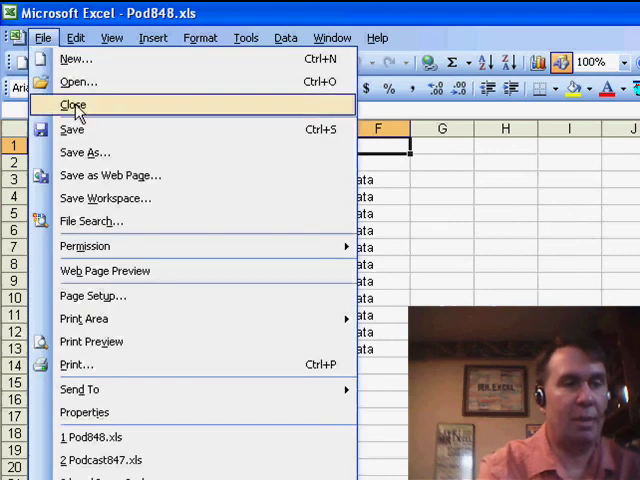
{"action": "left_click", "coordinate": [72, 104]}
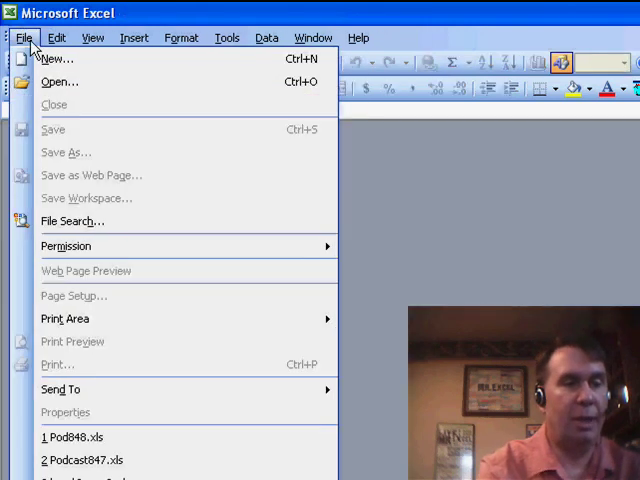
{"action": "left_click", "coordinate": [68, 436]}
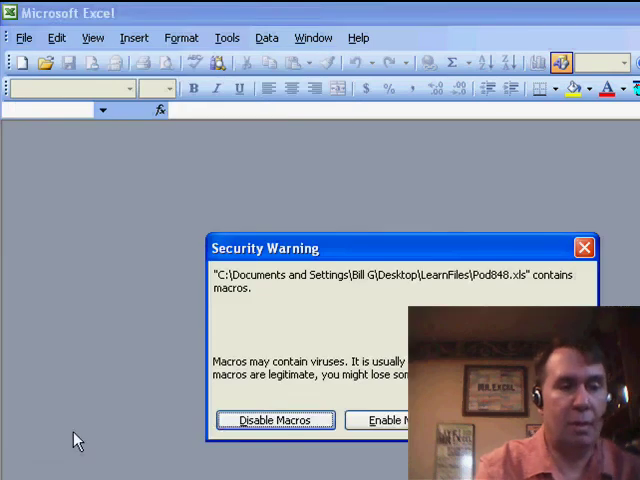